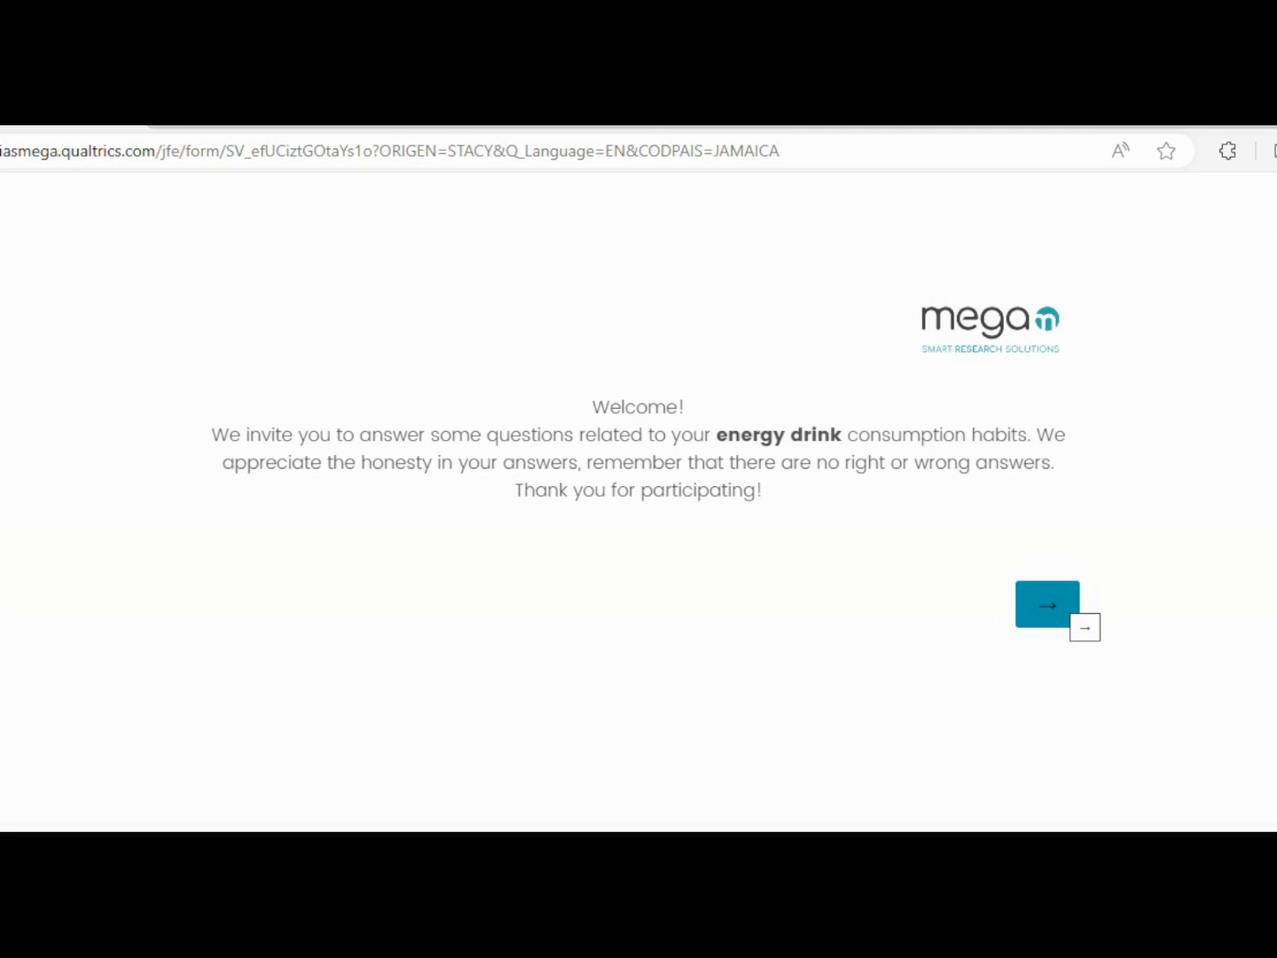
Start the survey and answer 'Man' to the 'You are' question.
{"action": "left_click", "coordinate": [1046, 603]}
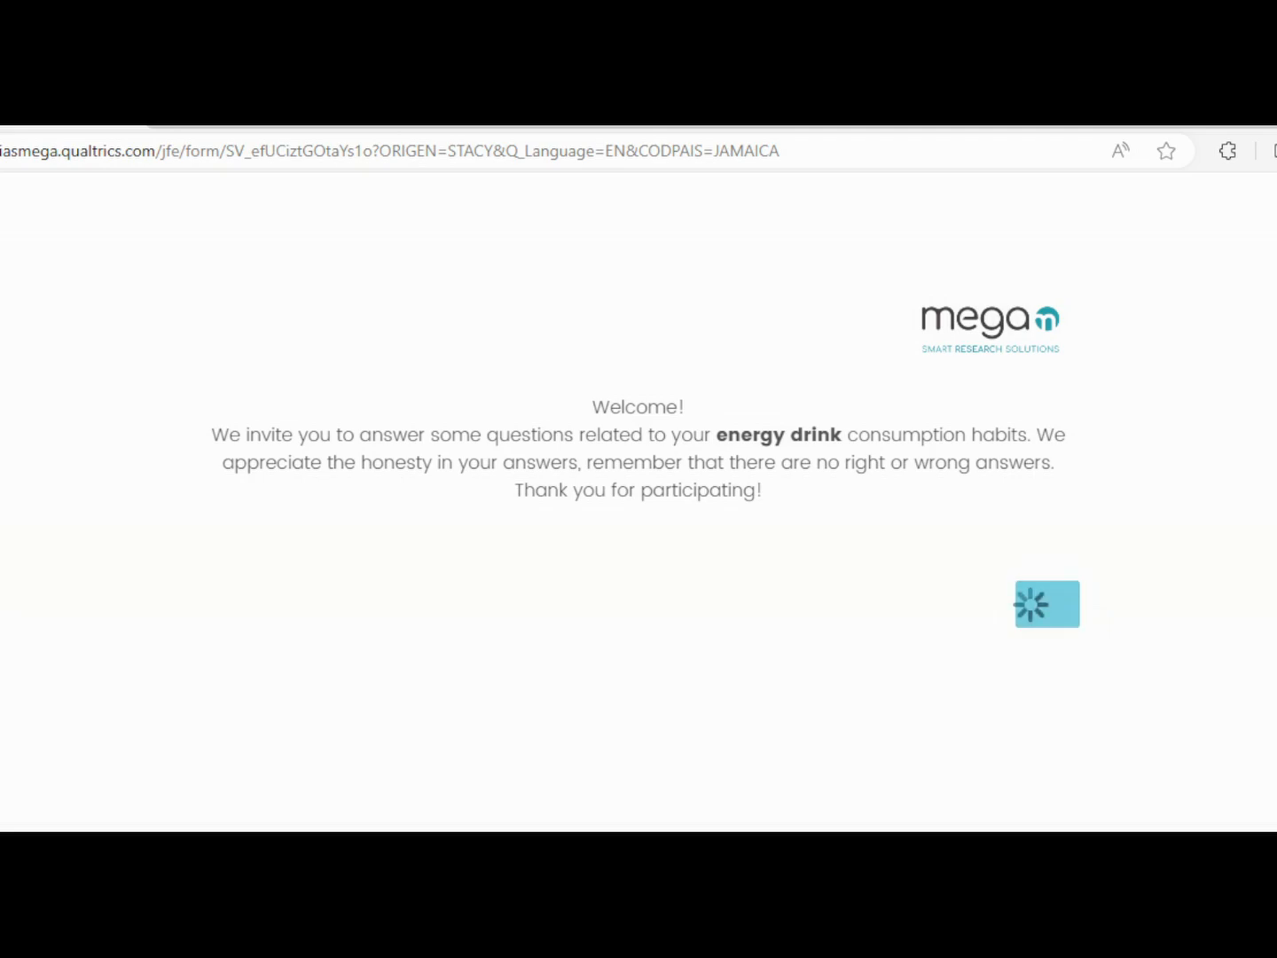
{"action": "left_click", "coordinate": [1047, 604]}
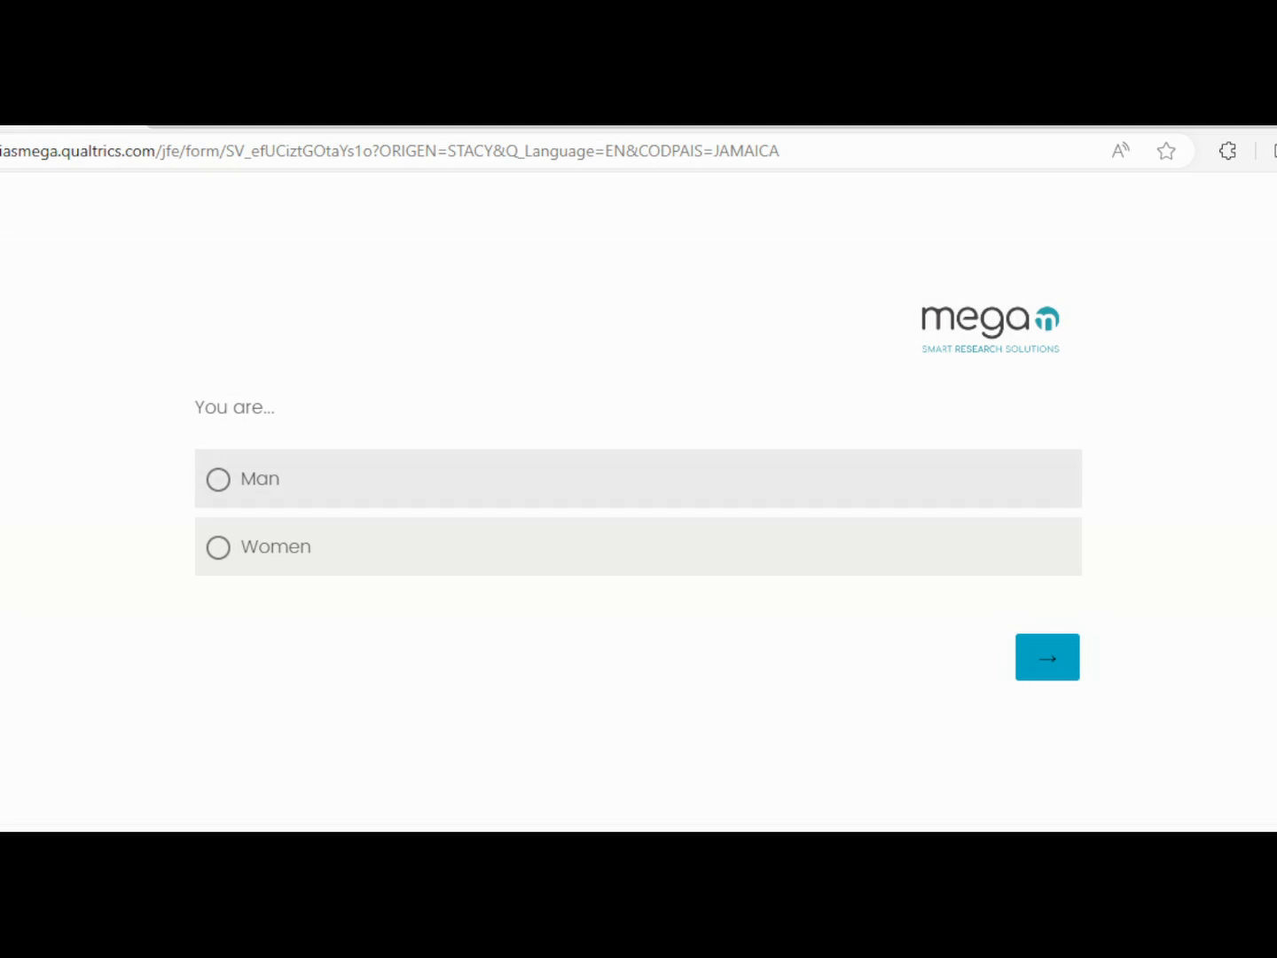
{"action": "left_click", "coordinate": [217, 479]}
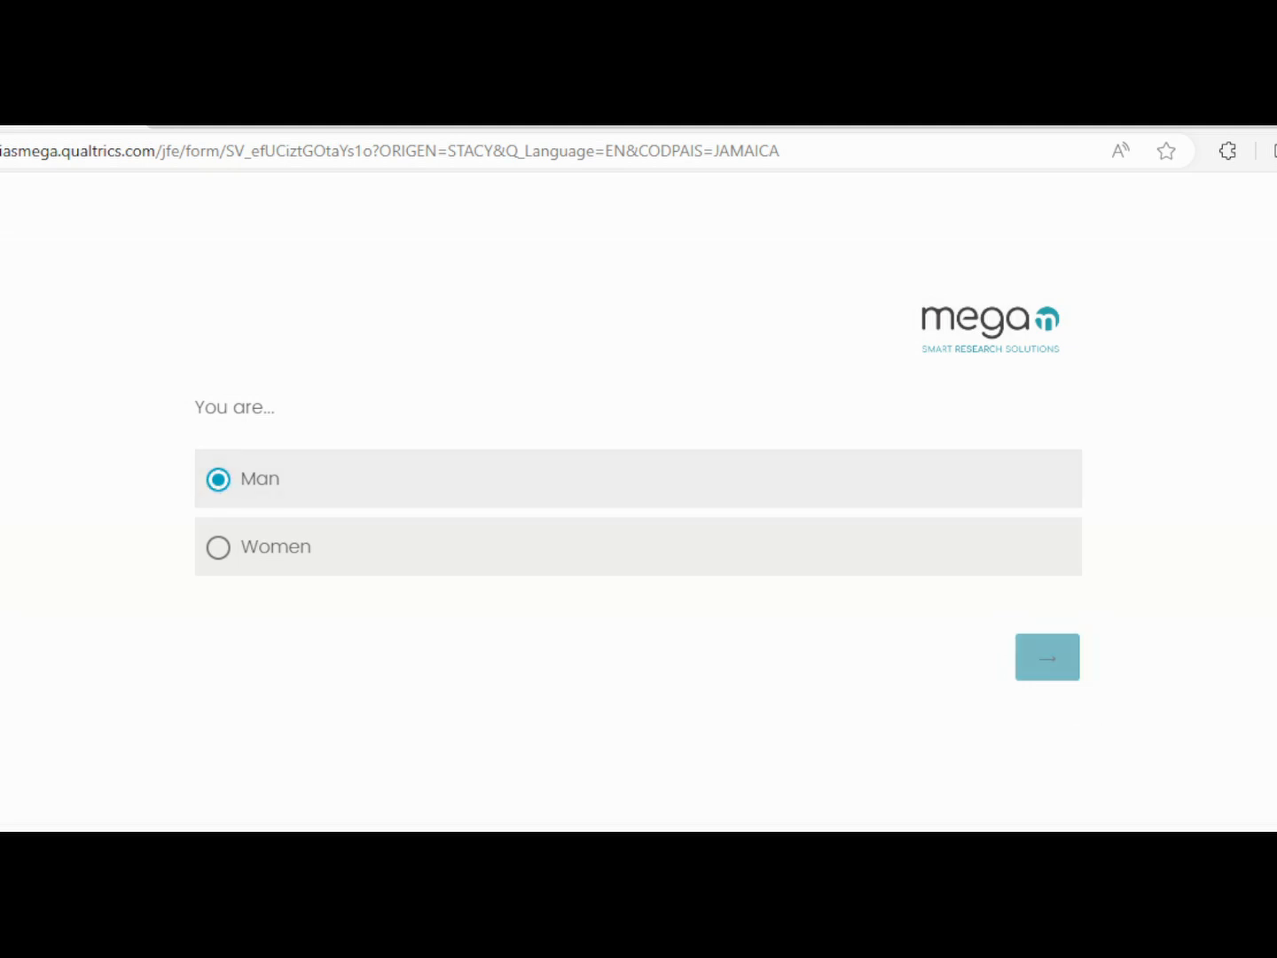
{"action": "left_click", "coordinate": [1046, 657]}
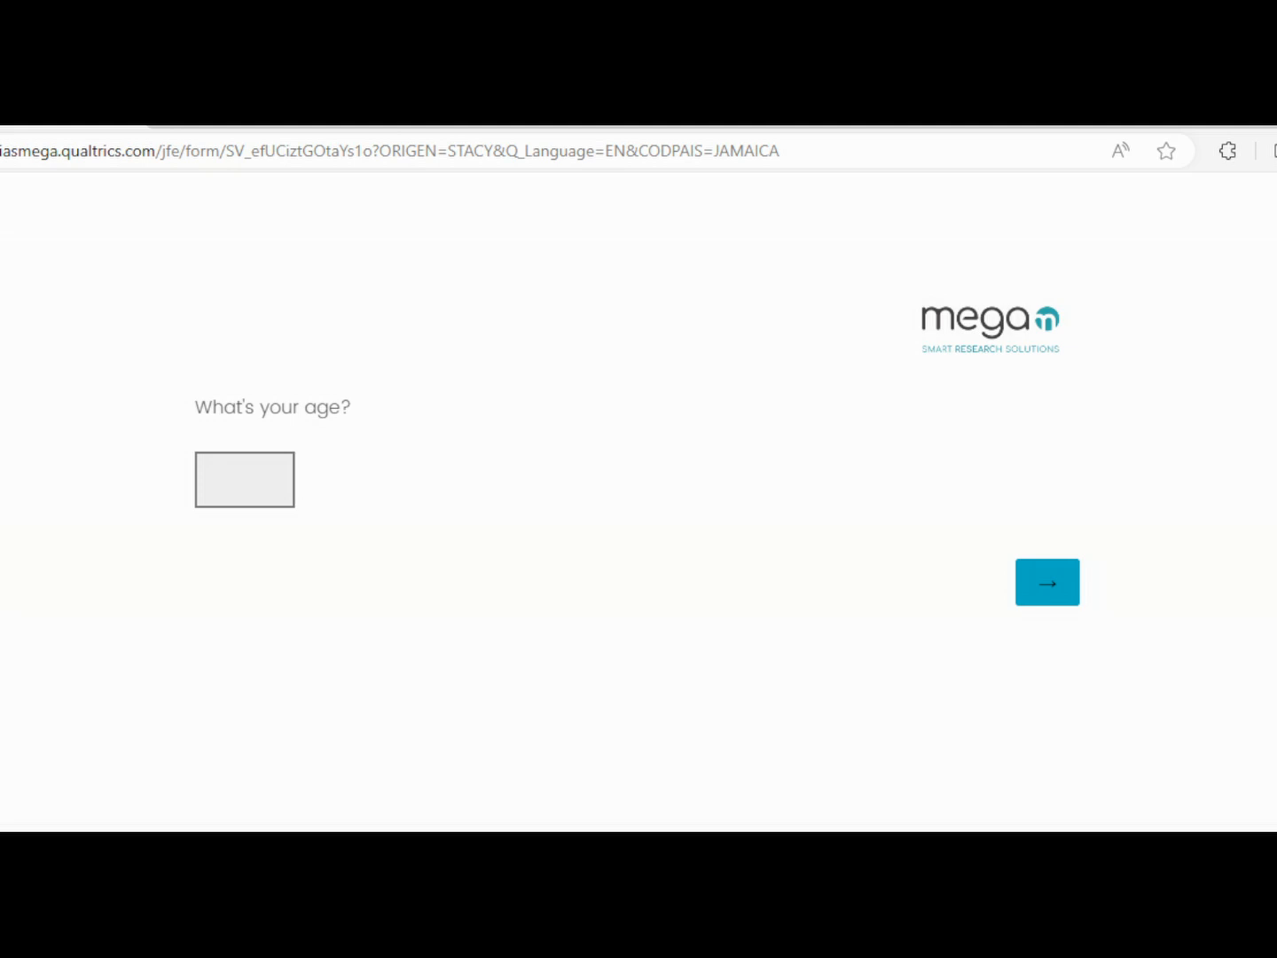
Enter 20 as the respondent's age and submit it.
{"action": "left_click", "coordinate": [244, 479]}
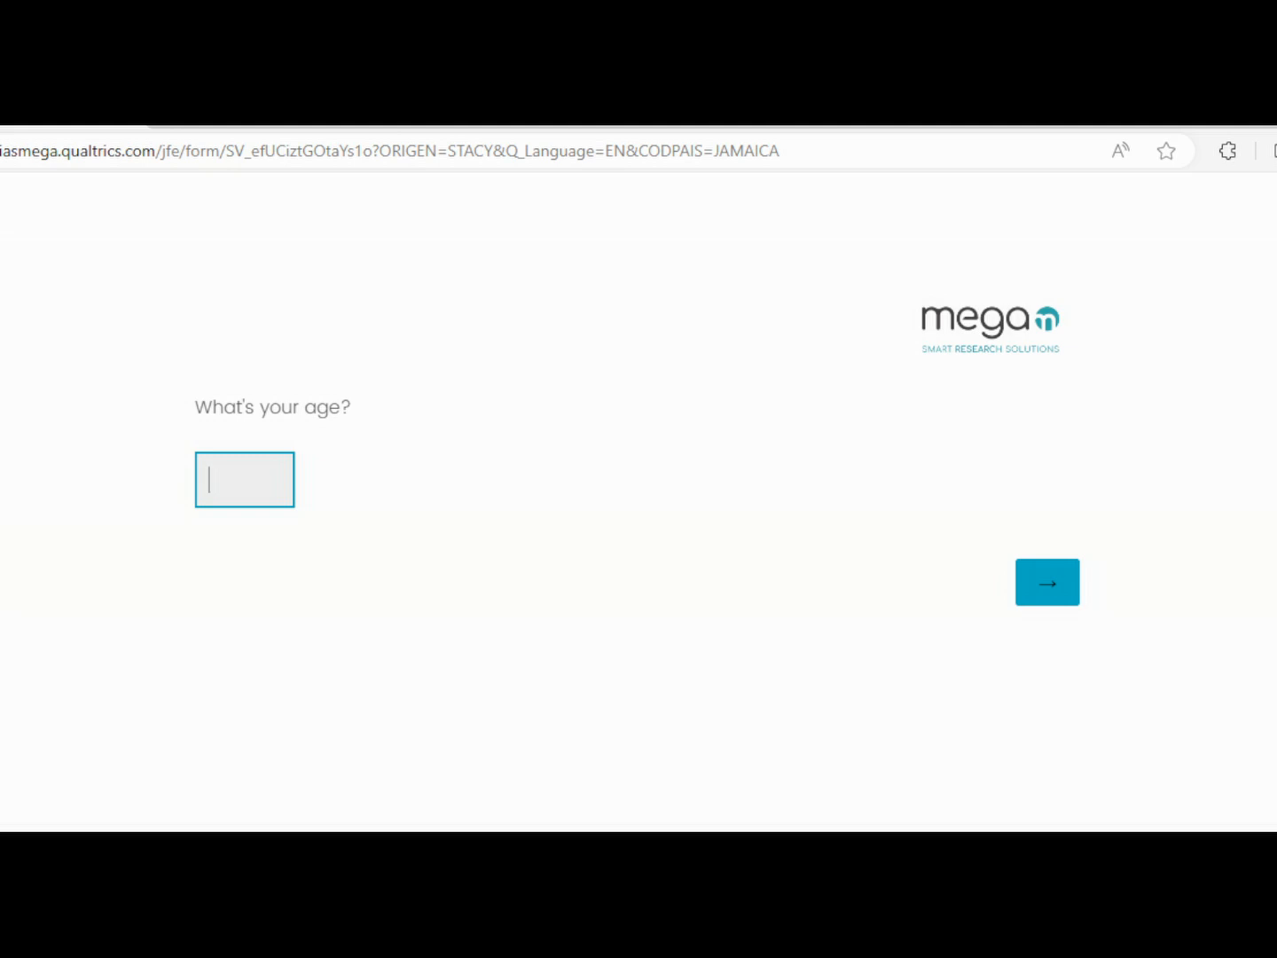
{"action": "type", "text": "20"}
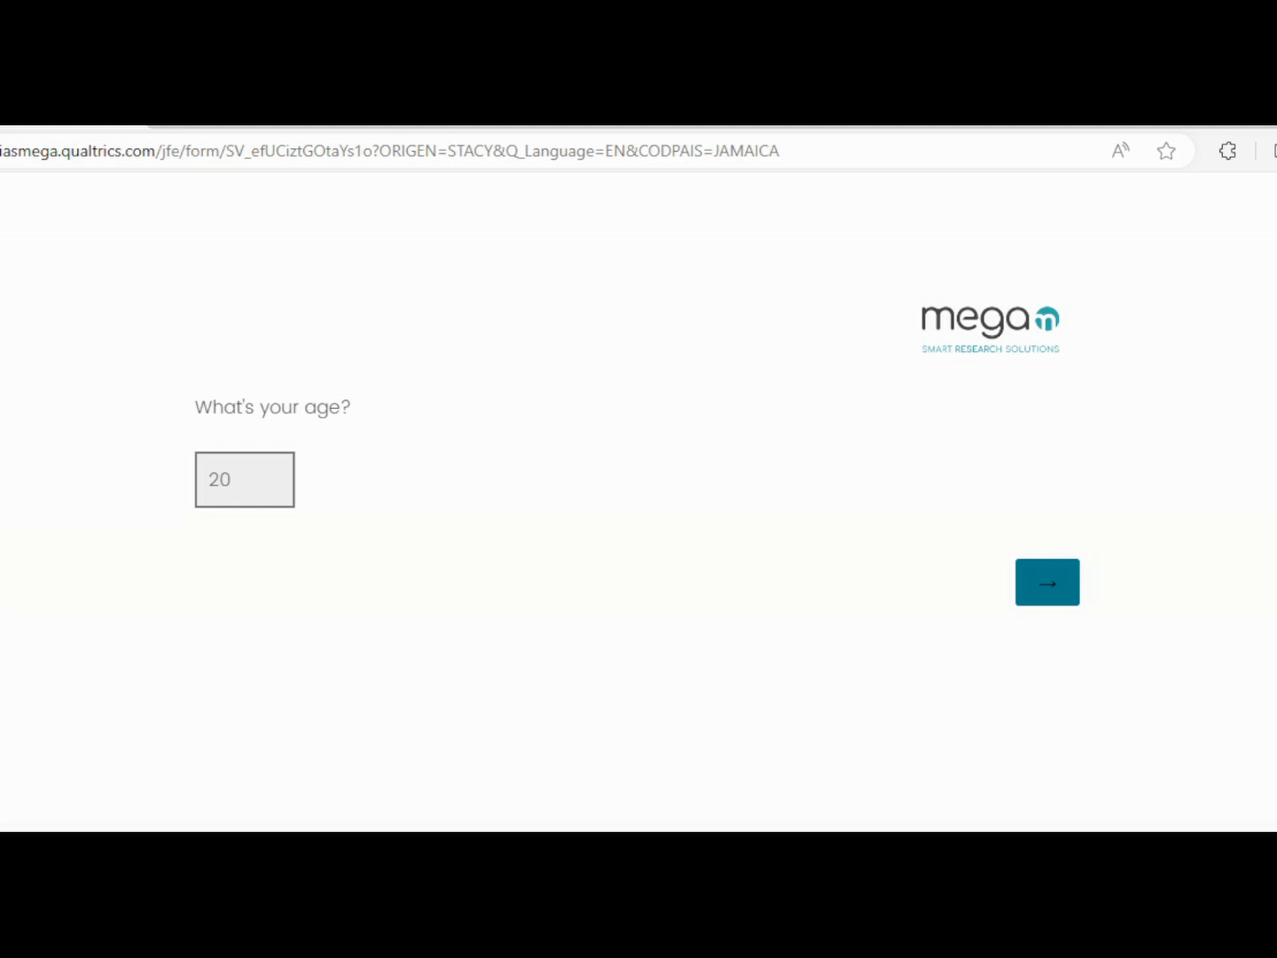
{"action": "left_click", "coordinate": [1046, 582]}
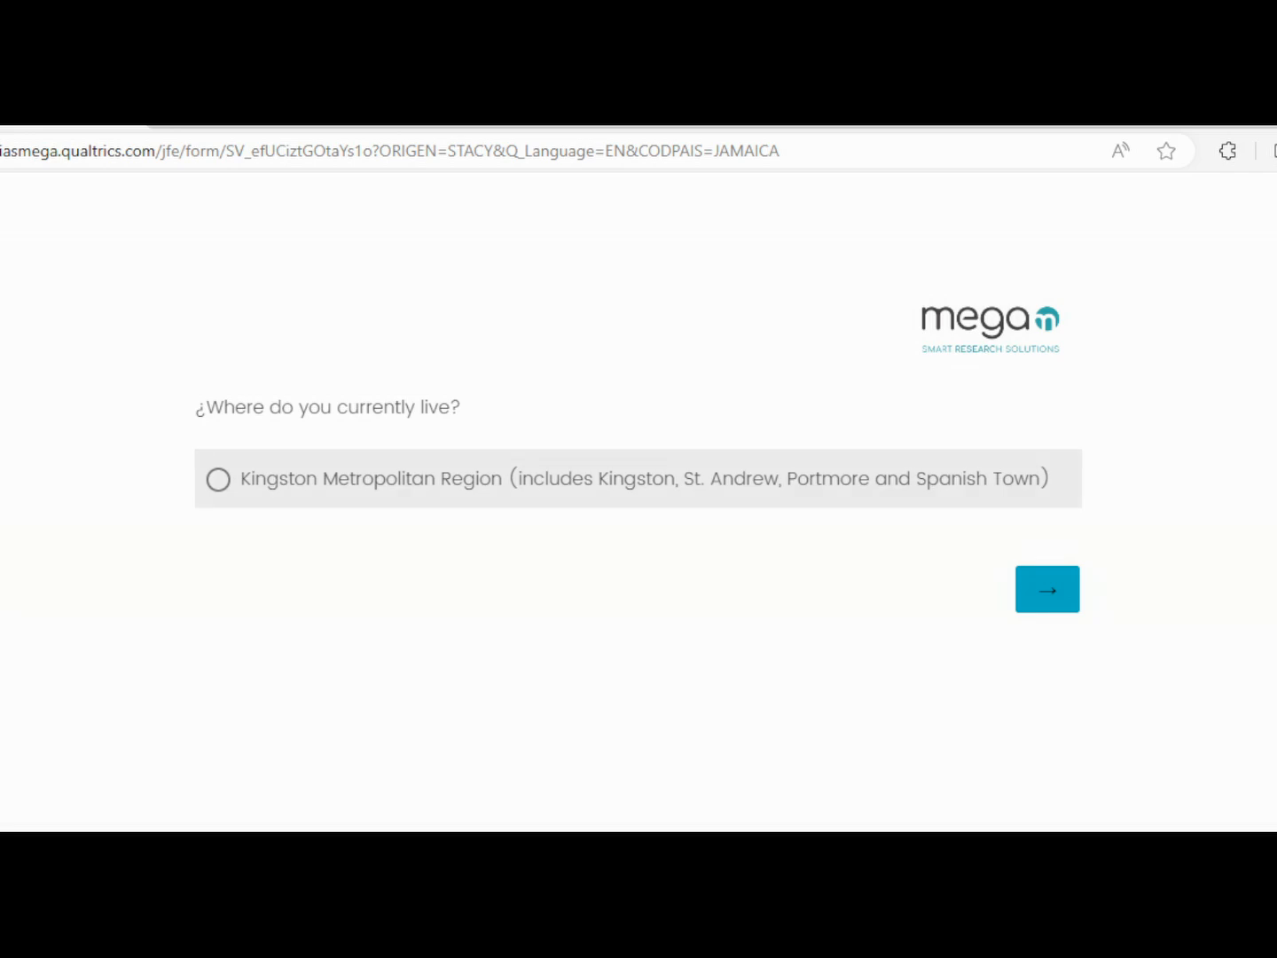
Choose Kingston Metropolitan Region as current residence and submit.
{"action": "left_click", "coordinate": [219, 478]}
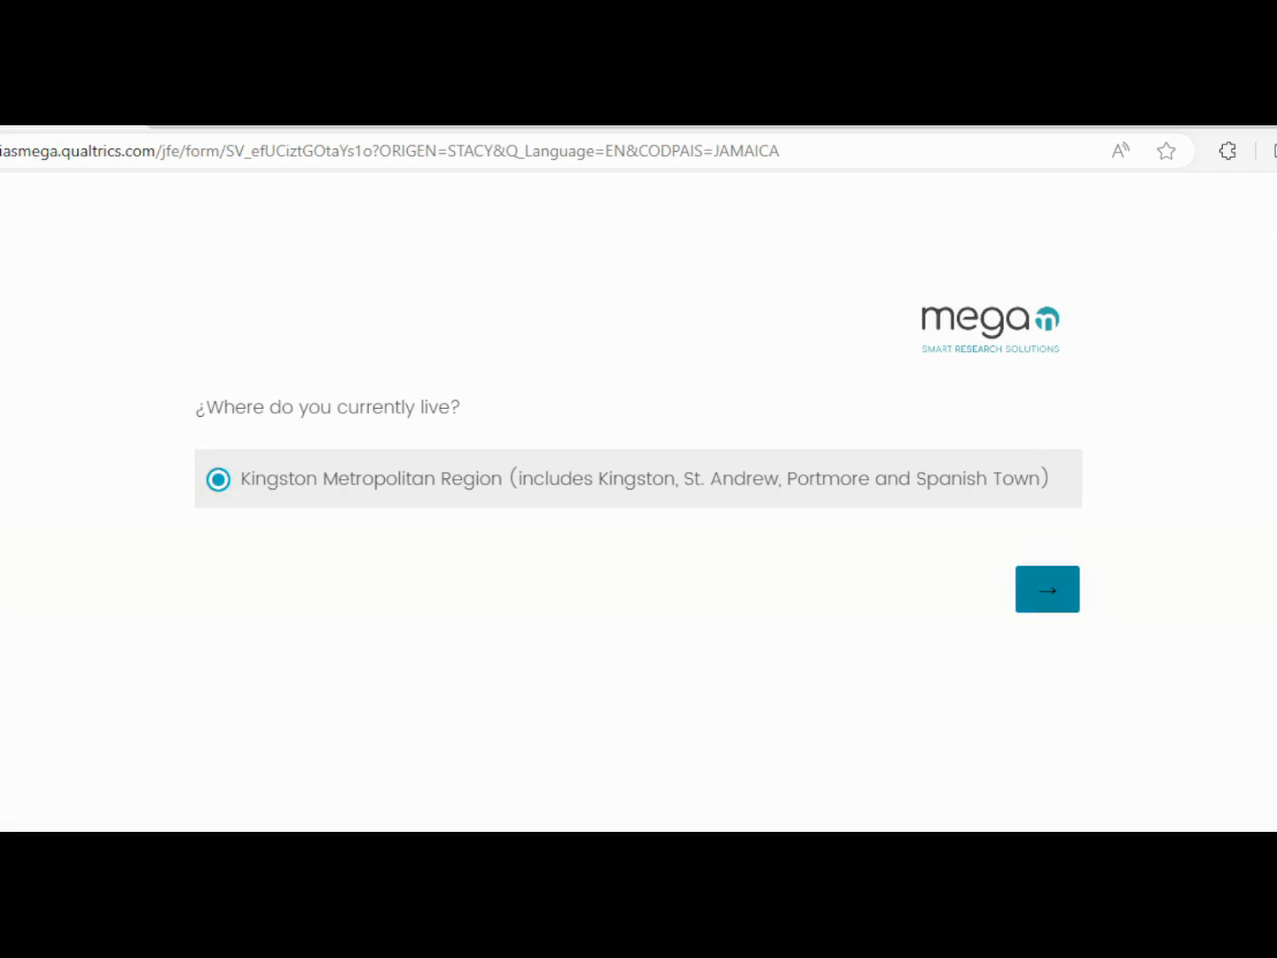
{"action": "left_click", "coordinate": [1046, 589]}
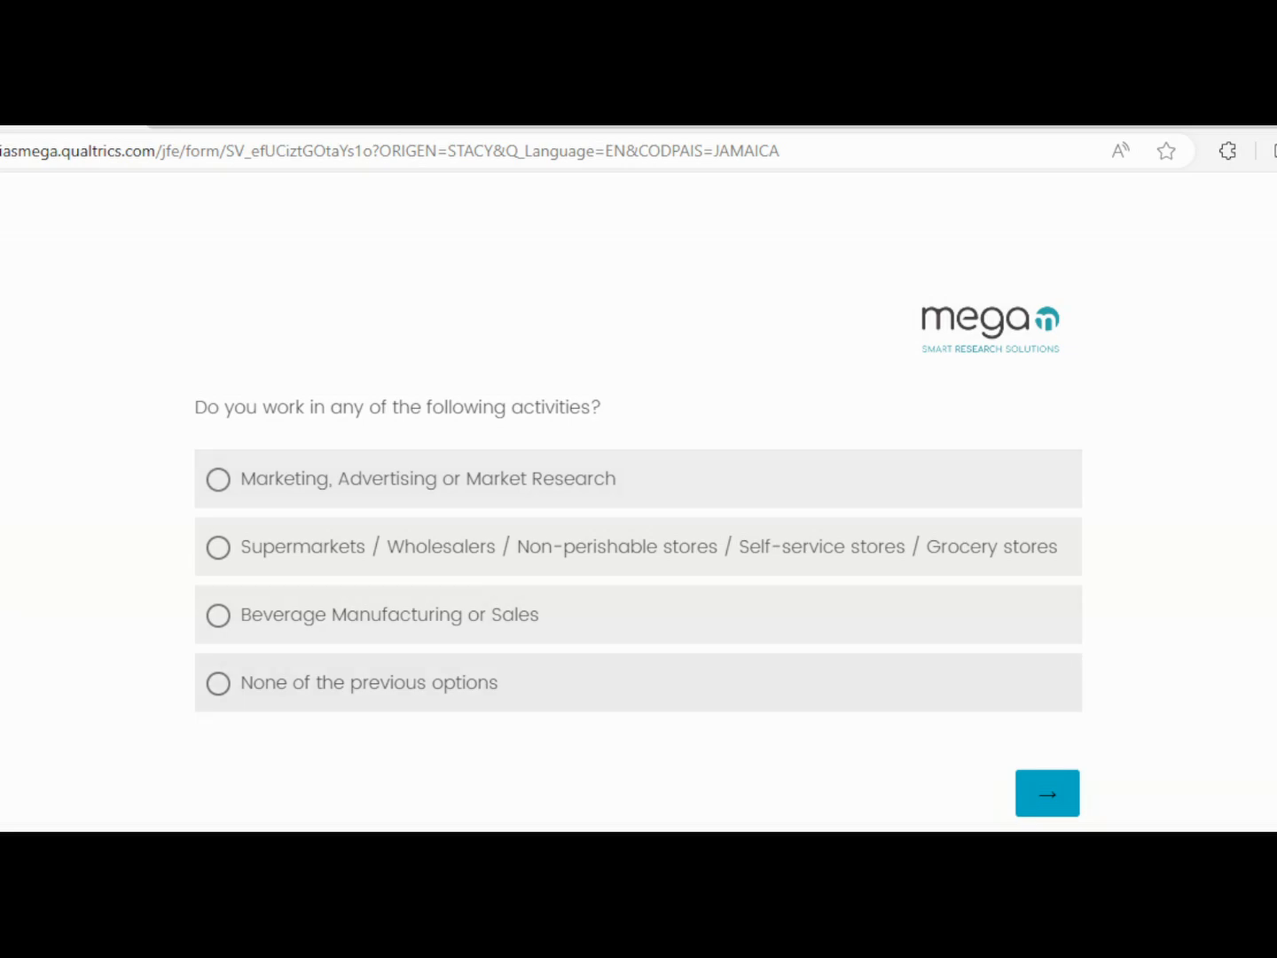
Answer 'None of the previous options' for work activities and continue past it.
{"action": "left_click", "coordinate": [218, 682]}
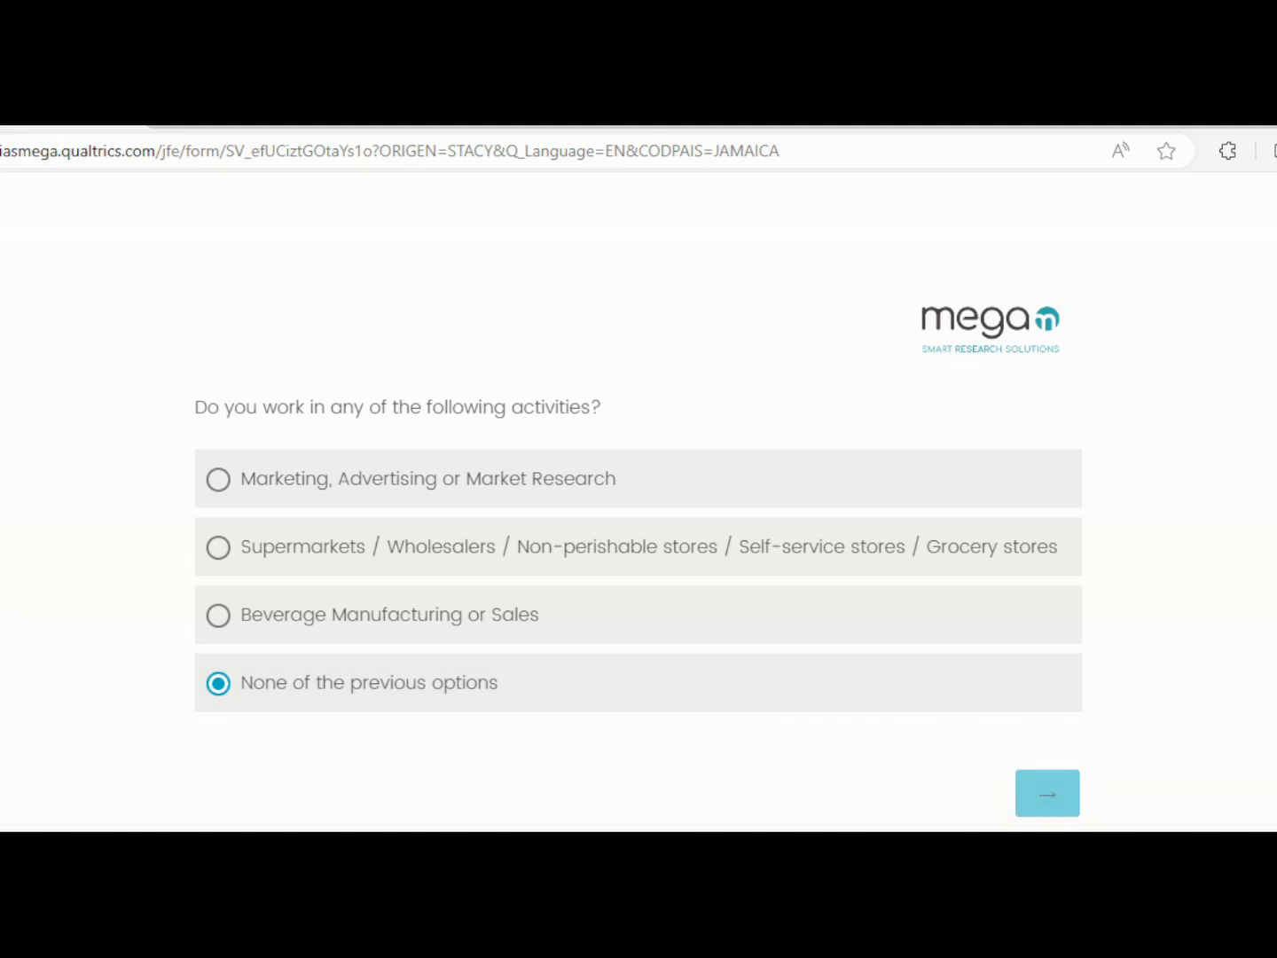
{"action": "left_click", "coordinate": [1047, 792]}
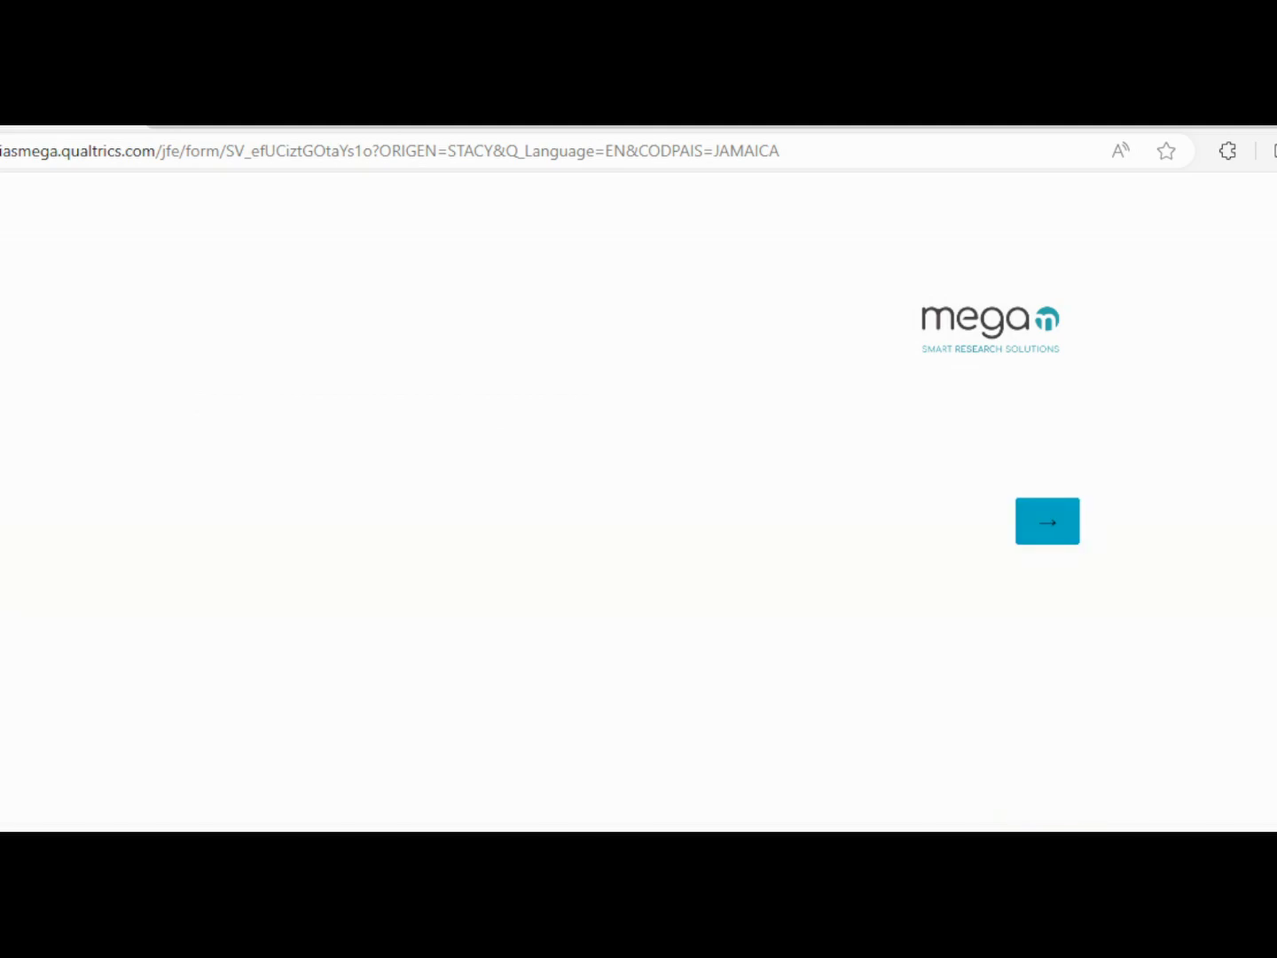
{"action": "left_click", "coordinate": [1047, 520]}
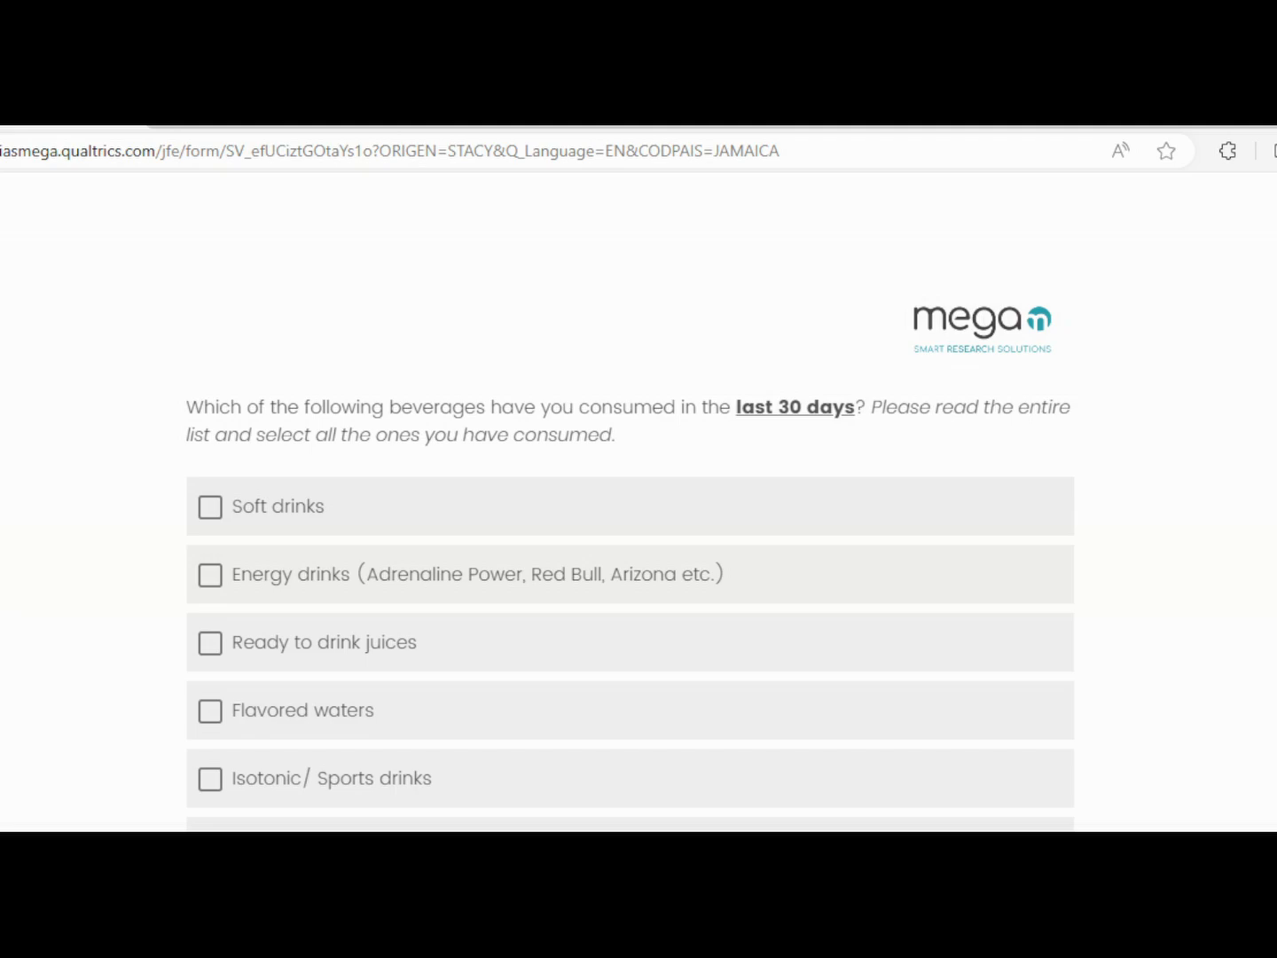